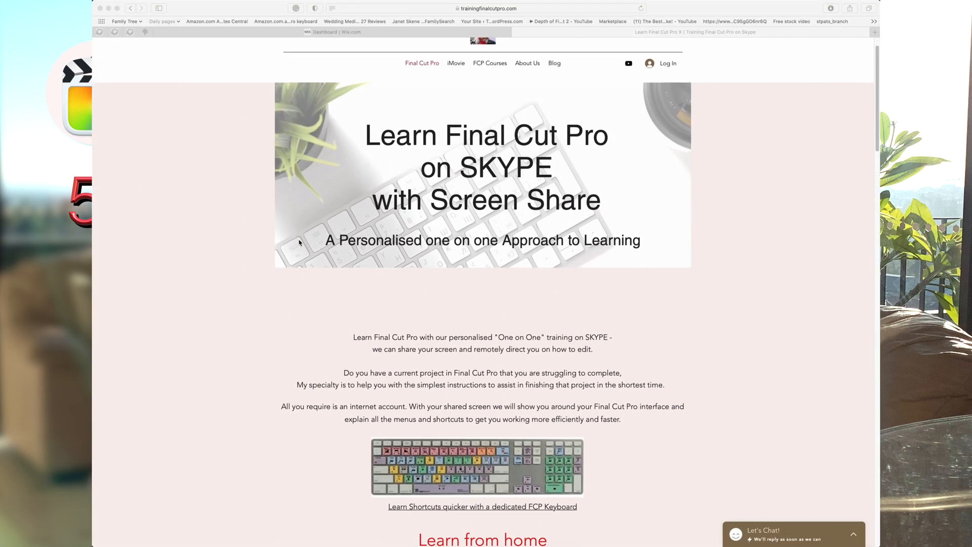
# With the Position tool, drag clips 0049 through 0120 later, leaving a gap after clip 0048.
pyautogui.scroll(-3)
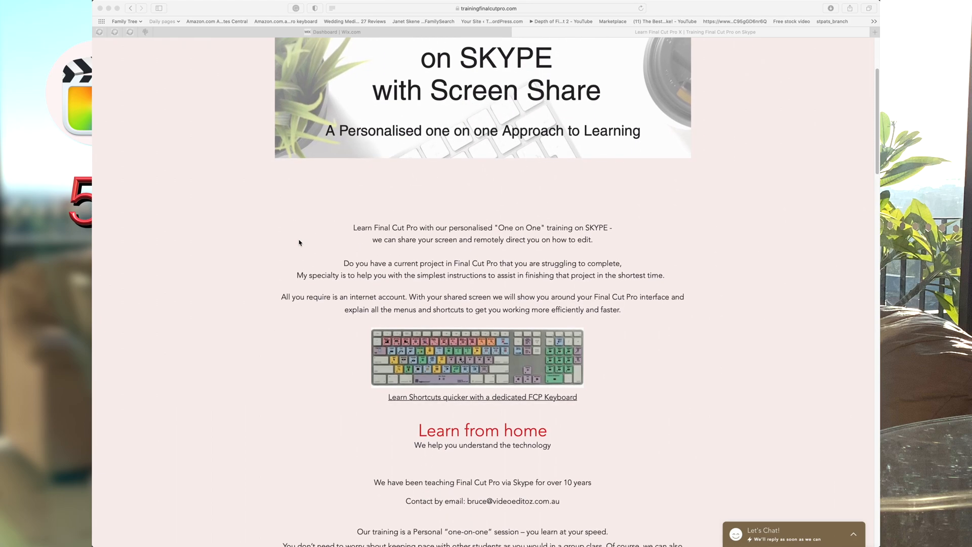
pyautogui.scroll(-3)
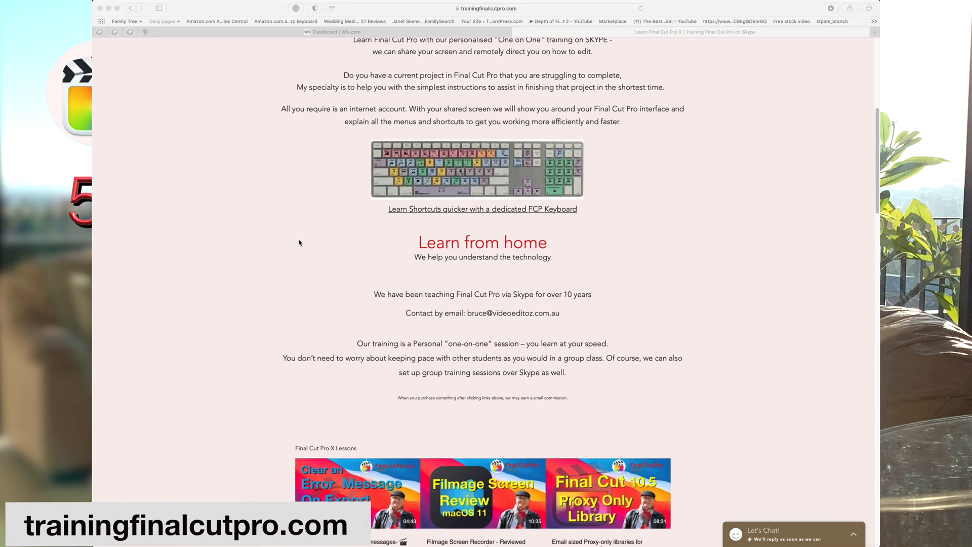
pyautogui.scroll(-3)
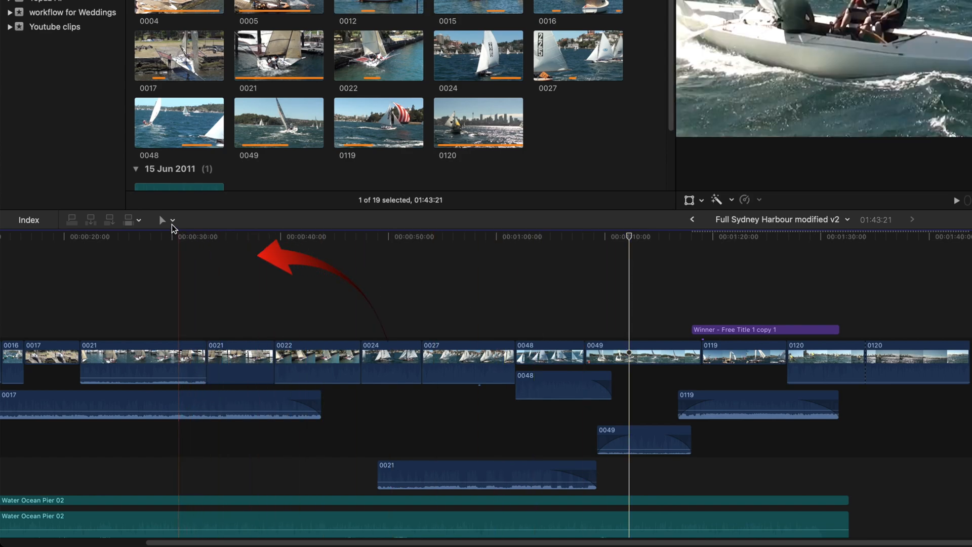
pyautogui.click(172, 220)
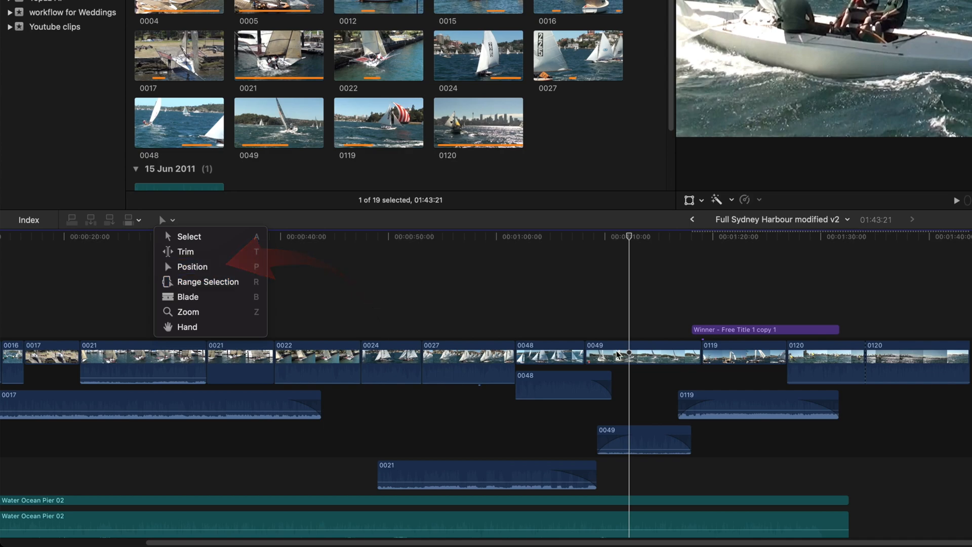
pyautogui.click(669, 335)
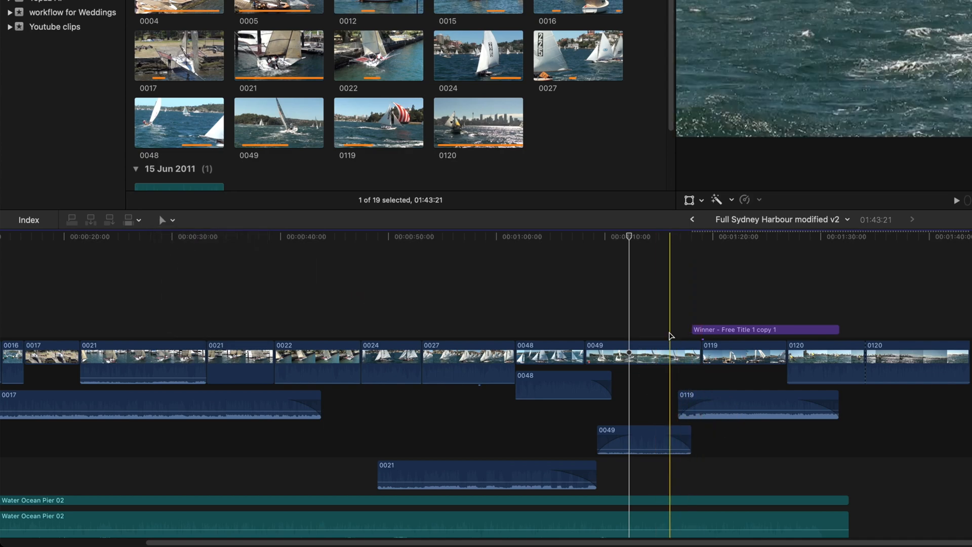
pyautogui.click(642, 363)
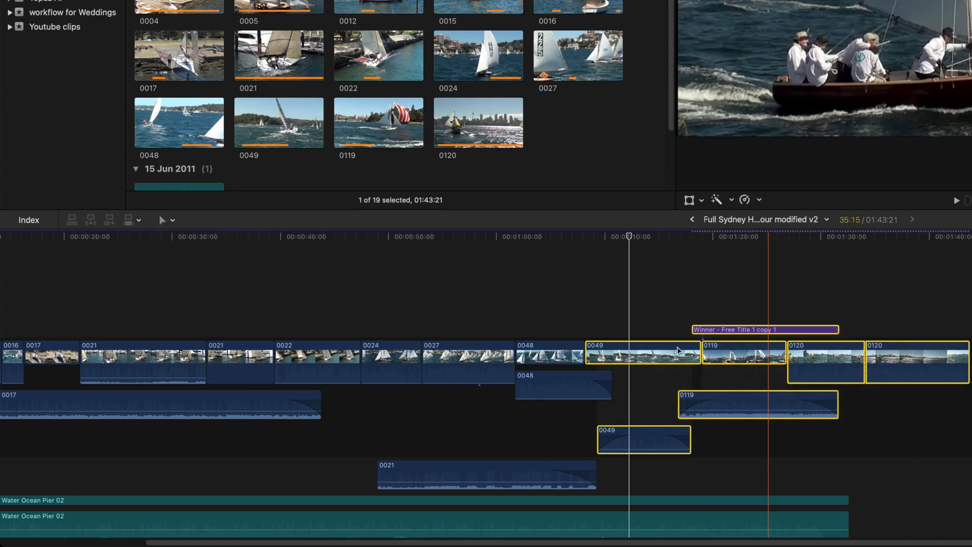
pyautogui.moveTo(642, 363); pyautogui.dragTo(769, 354)
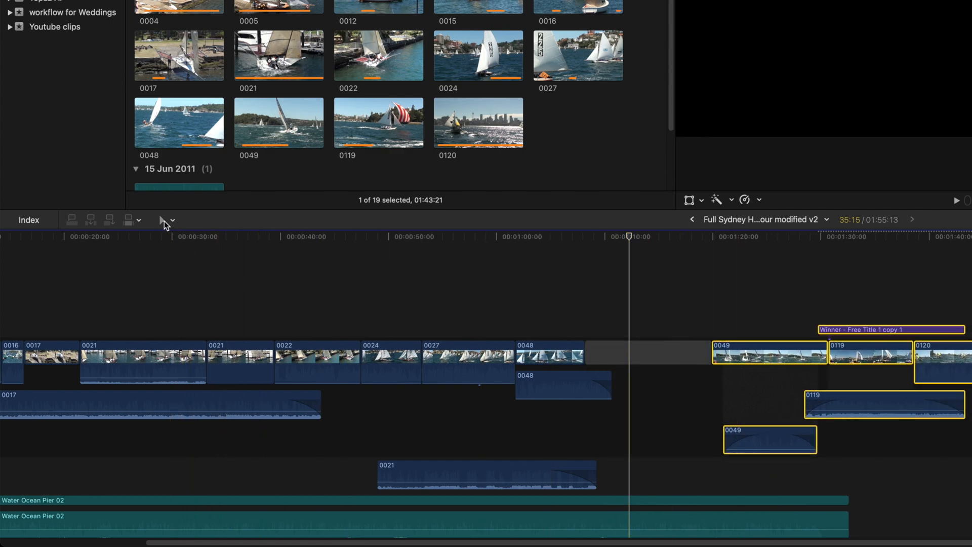
# Switch back to the standard Select tool.
pyautogui.click(164, 220)
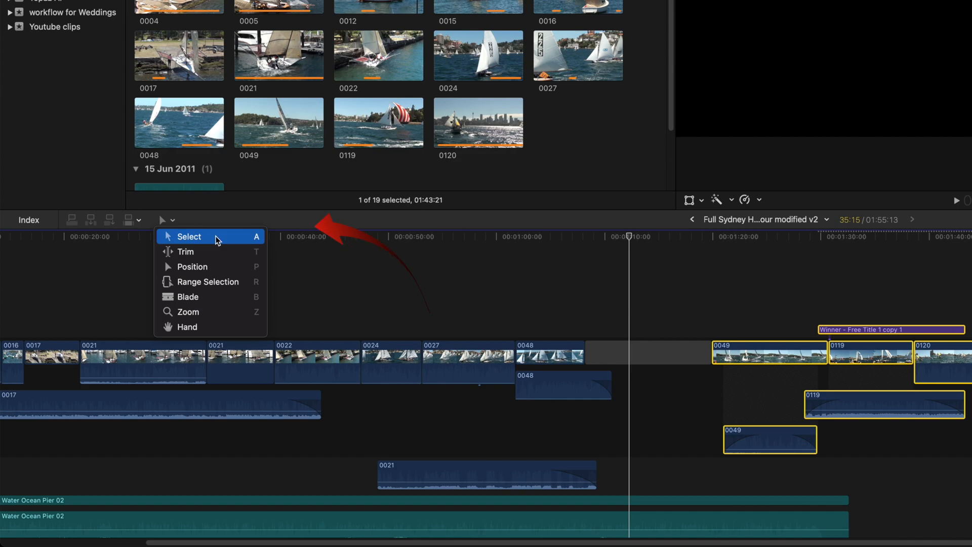
pyautogui.click(189, 236)
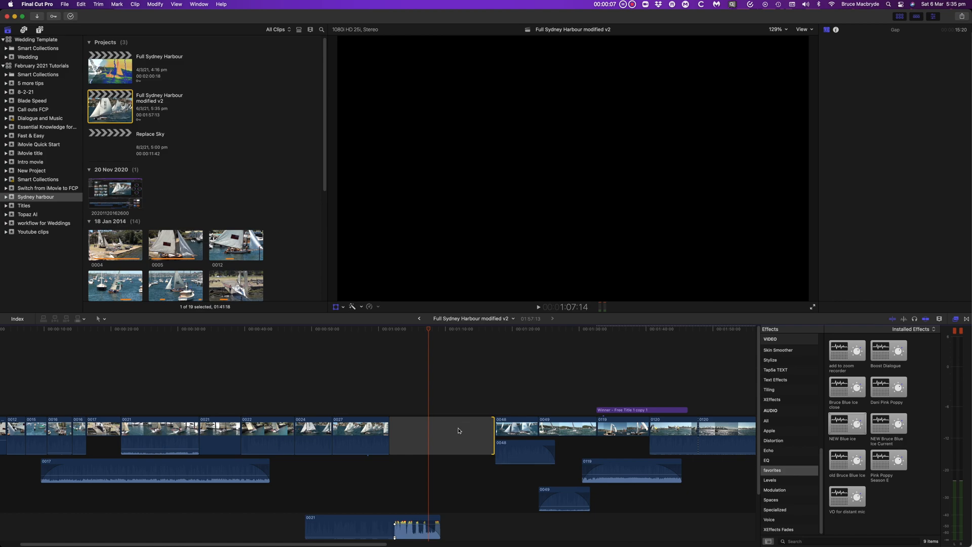
pyautogui.moveTo(868, 474)
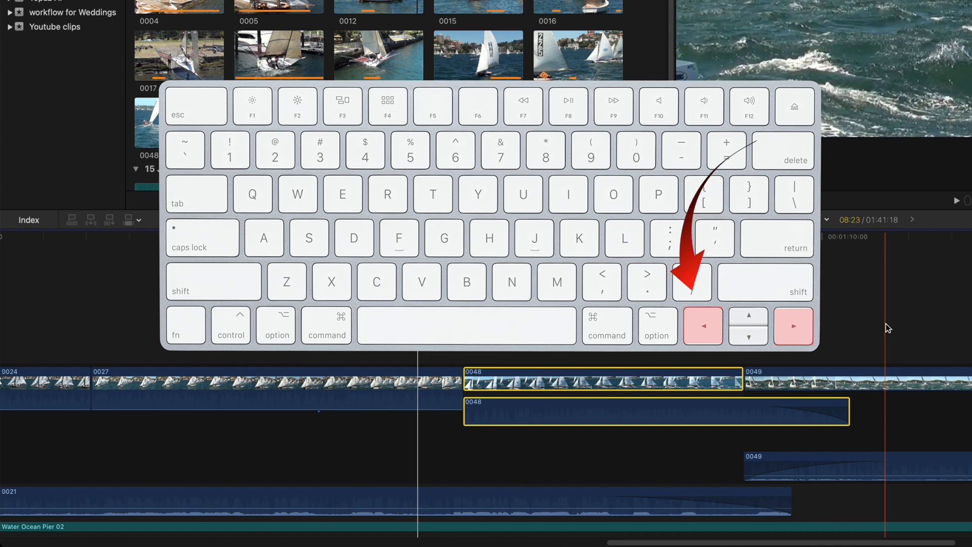
# Zoom into the timeline and step through clip 0048 frame by frame around 1:02:11.
pyautogui.press('left')
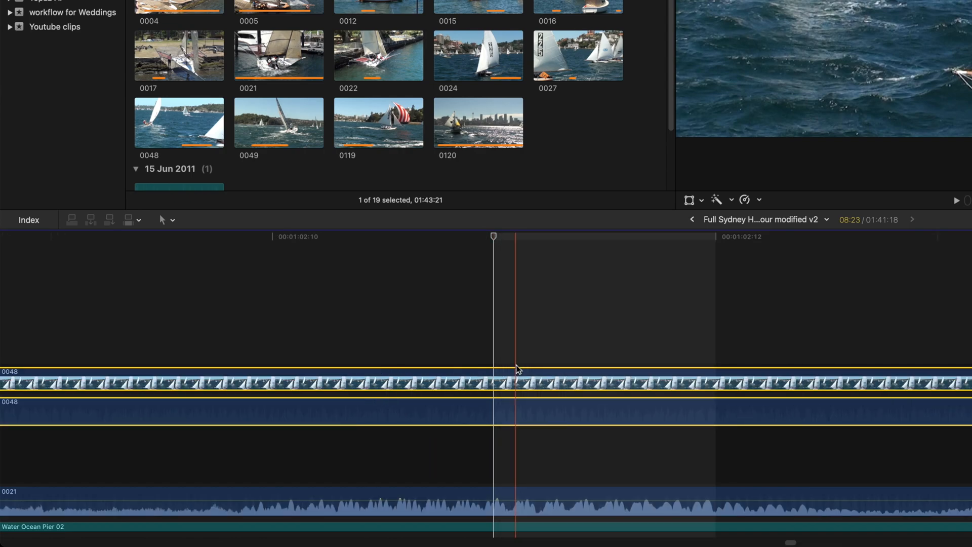
pyautogui.press('cmd+plus')
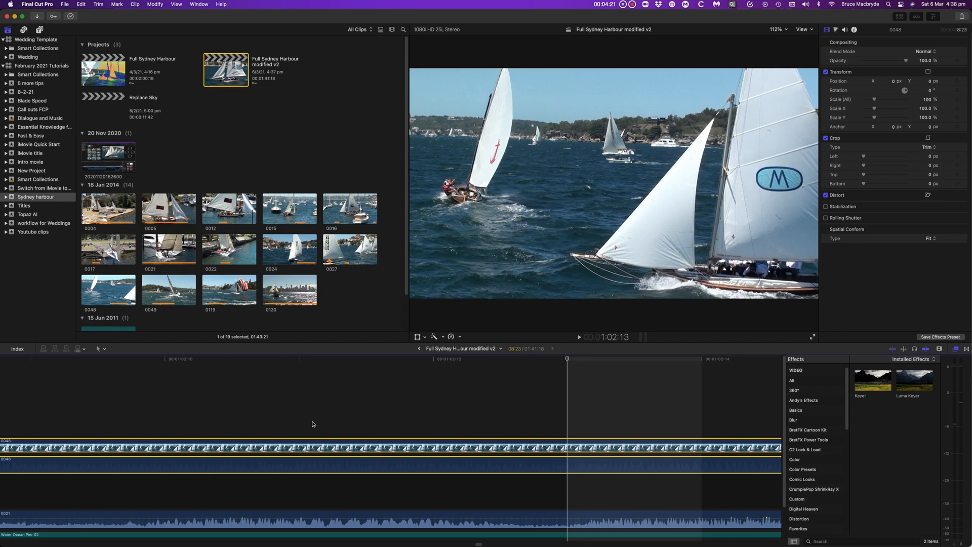
pyautogui.click(298, 359)
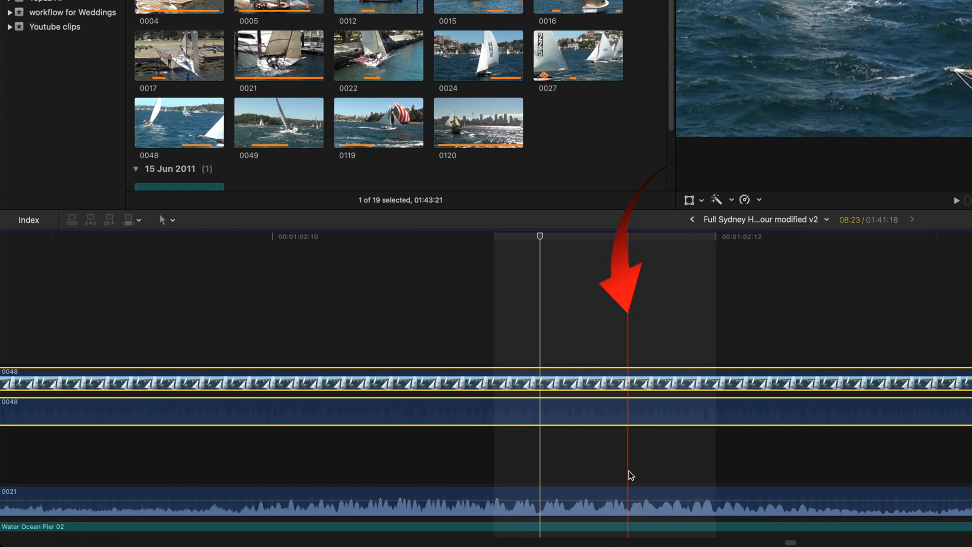
# Zoom to sub-frame detail and add volume keyframes forming a brief dip on clip 0021's audio.
pyautogui.press('ctrl+z')
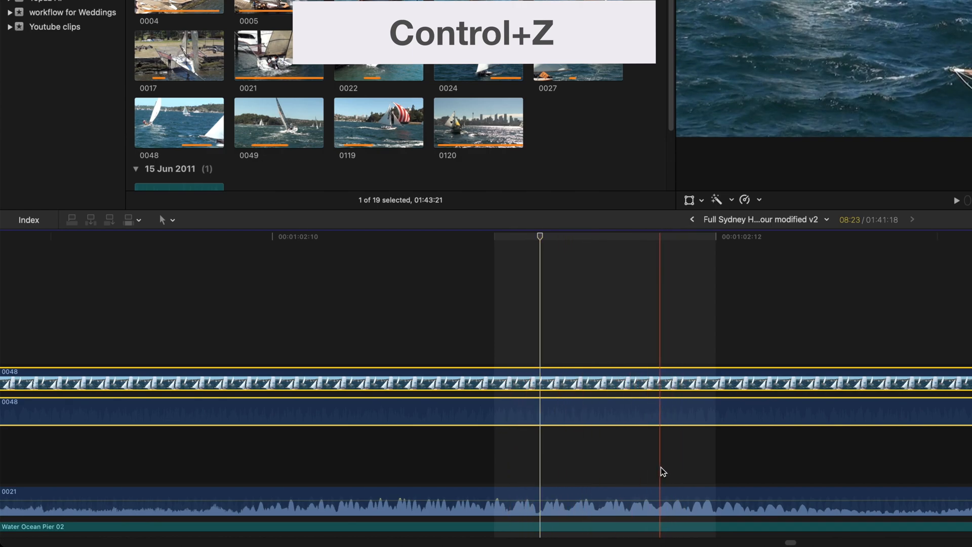
pyautogui.press('ctrl+z')
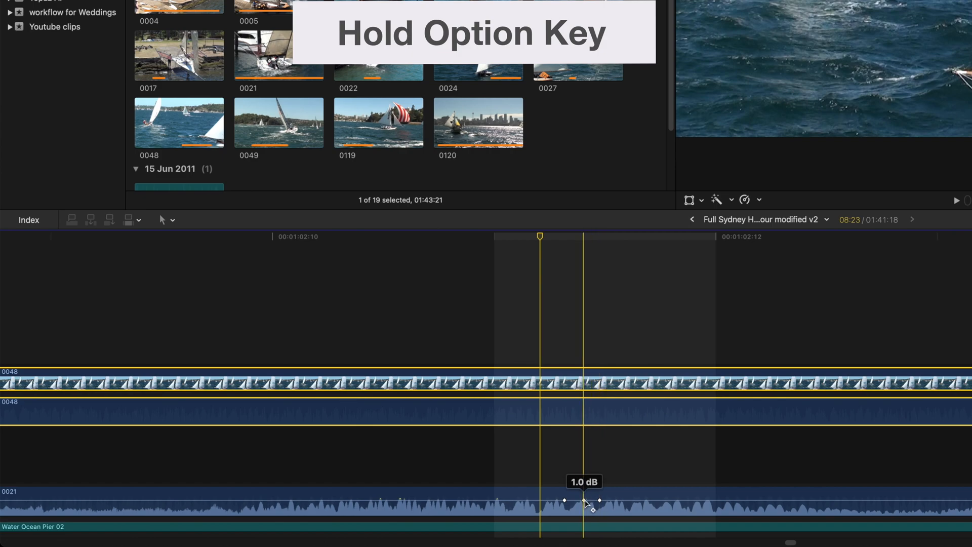
pyautogui.moveTo(587, 500); pyautogui.dragTo(583, 507)
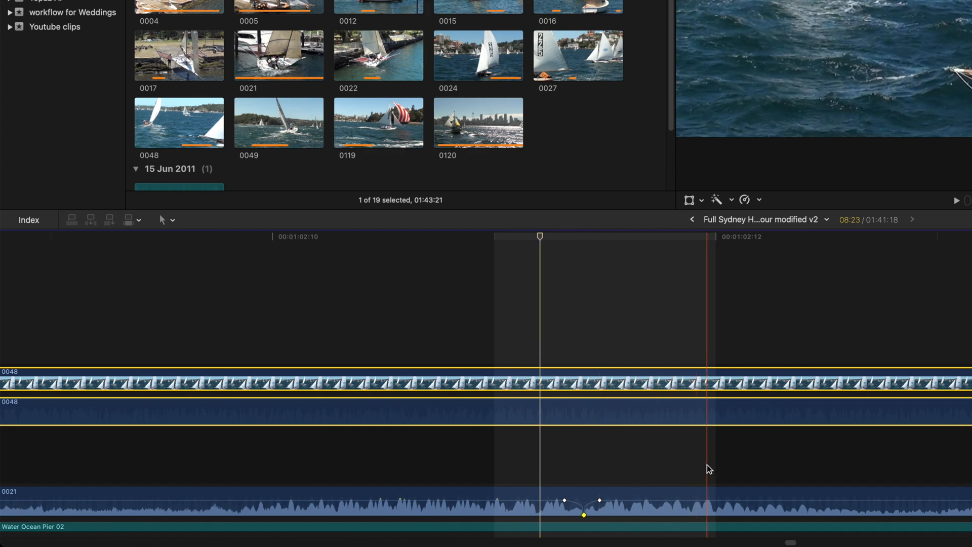
# Nudge the keyframe forward and back by sub-frame steps to fine-tune the dip.
pyautogui.press('cmd+Right')
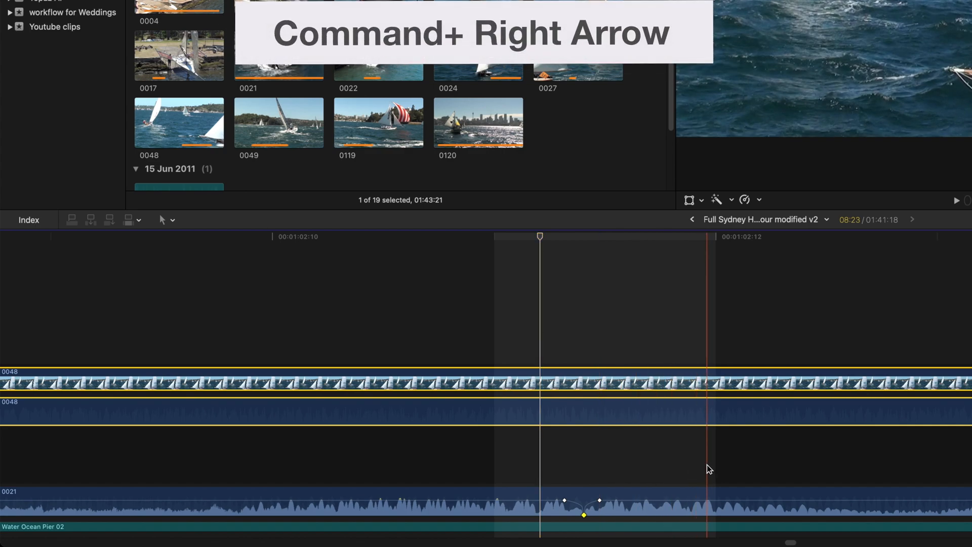
pyautogui.press('cmd+Right')
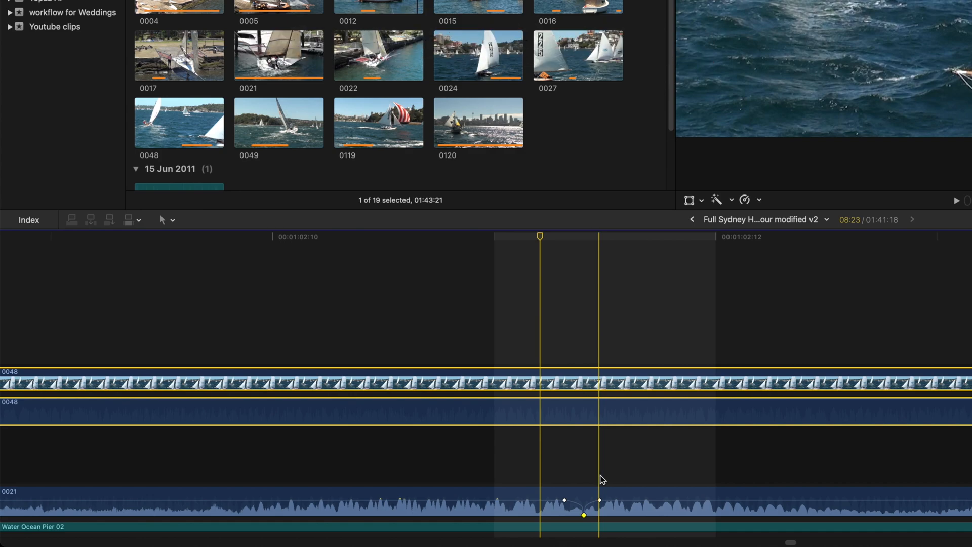
pyautogui.press('cmd+Left')
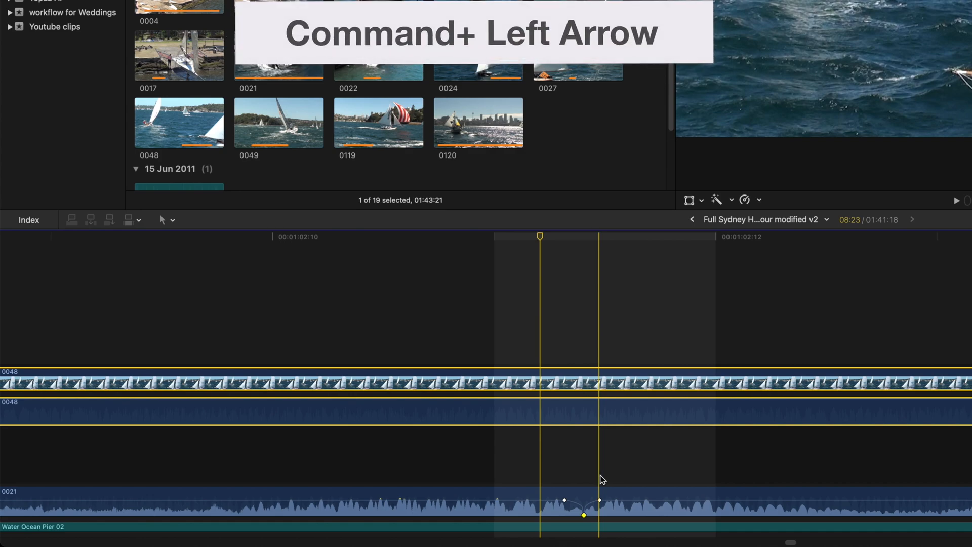
pyautogui.press('cmd+left')
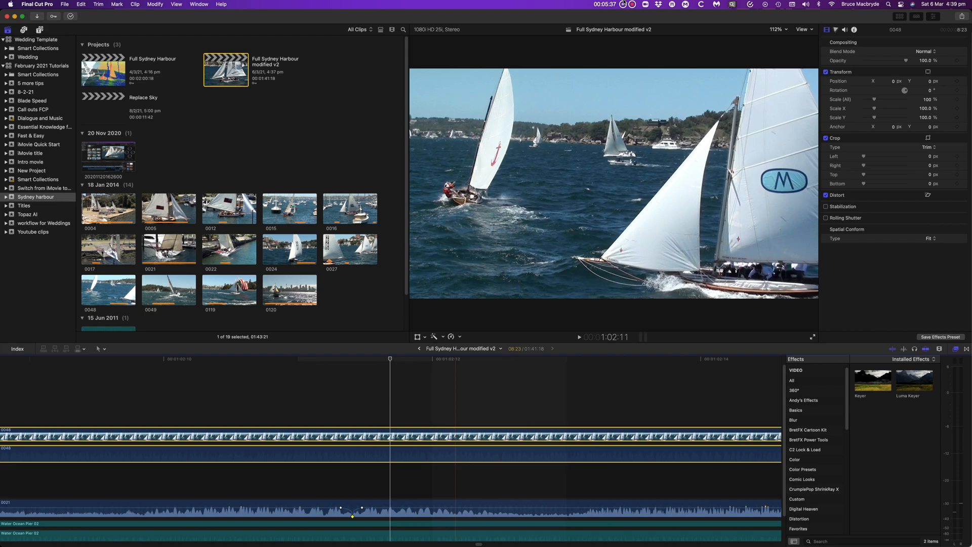
# Enable Show reference waveforms in Final Cut Pro's Editing preferences.
pyautogui.click(38, 4)
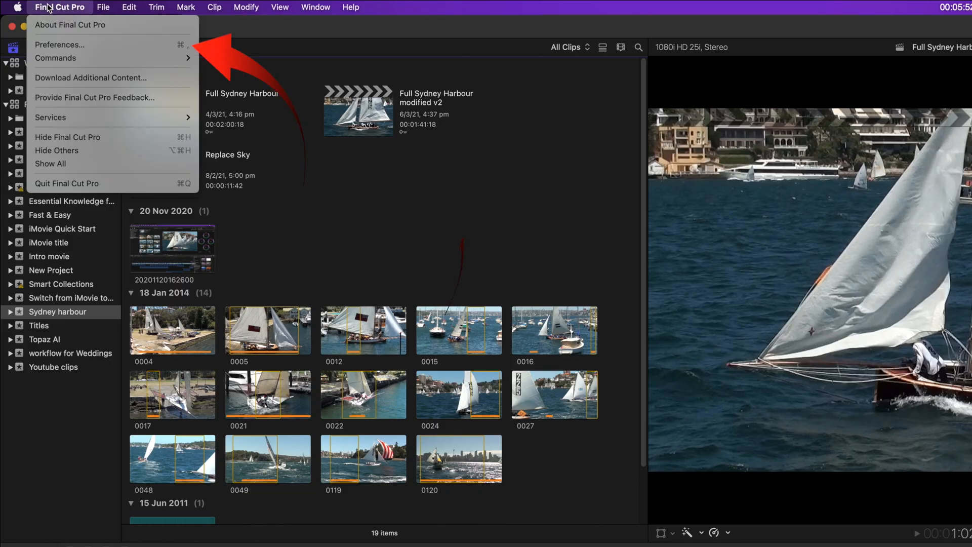
pyautogui.click(59, 43)
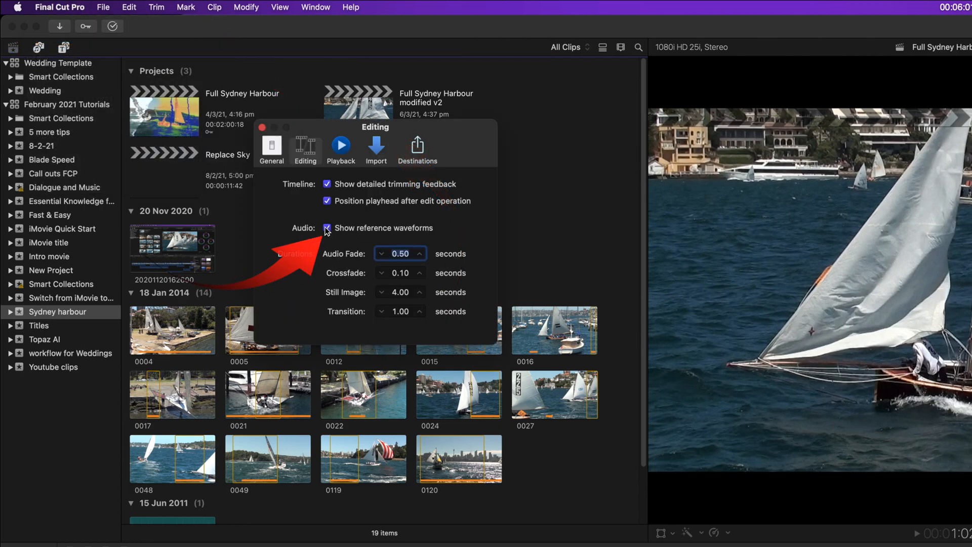
pyautogui.click(327, 228)
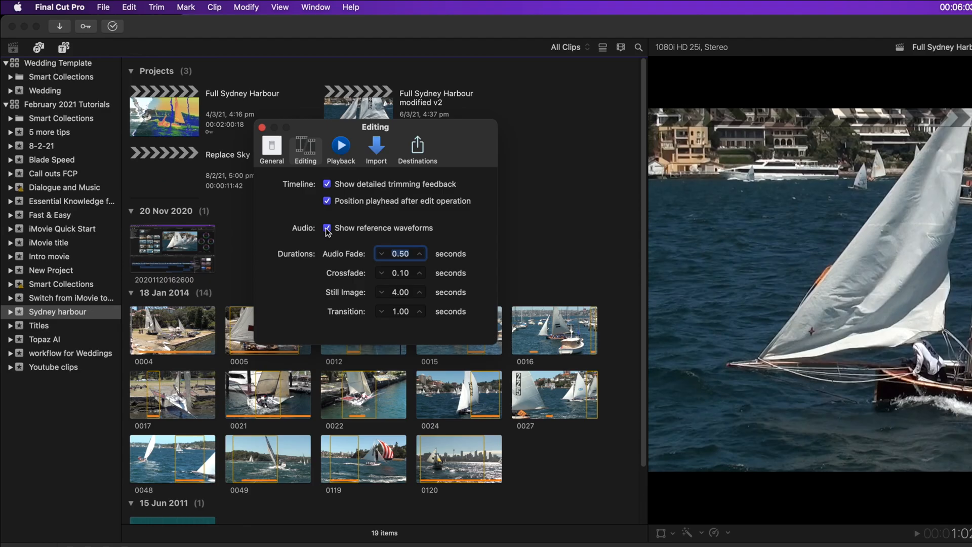